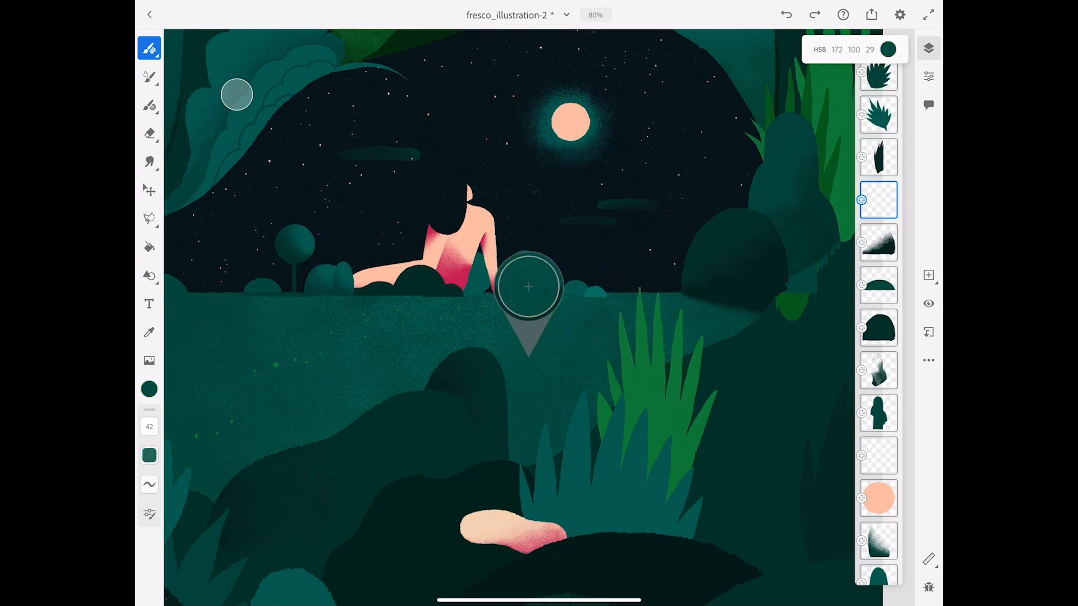
Sample dark teal, bright green and another dark teal tone from the painting.
{"action": "left_click_drag", "start_coordinate": [527, 288], "coordinate": [553, 309]}
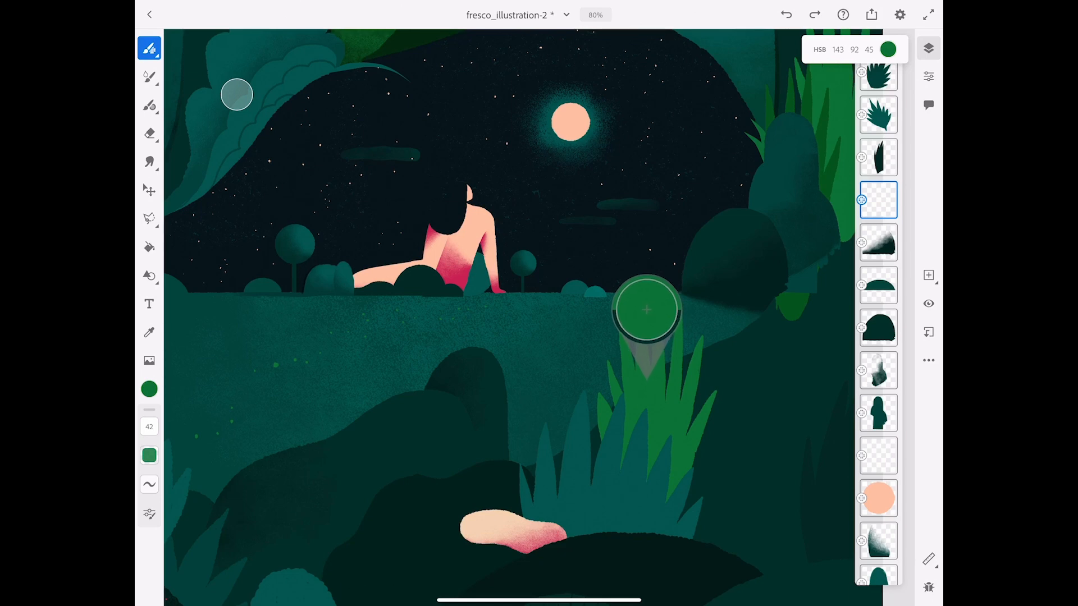
{"action": "left_click", "coordinate": [646, 309]}
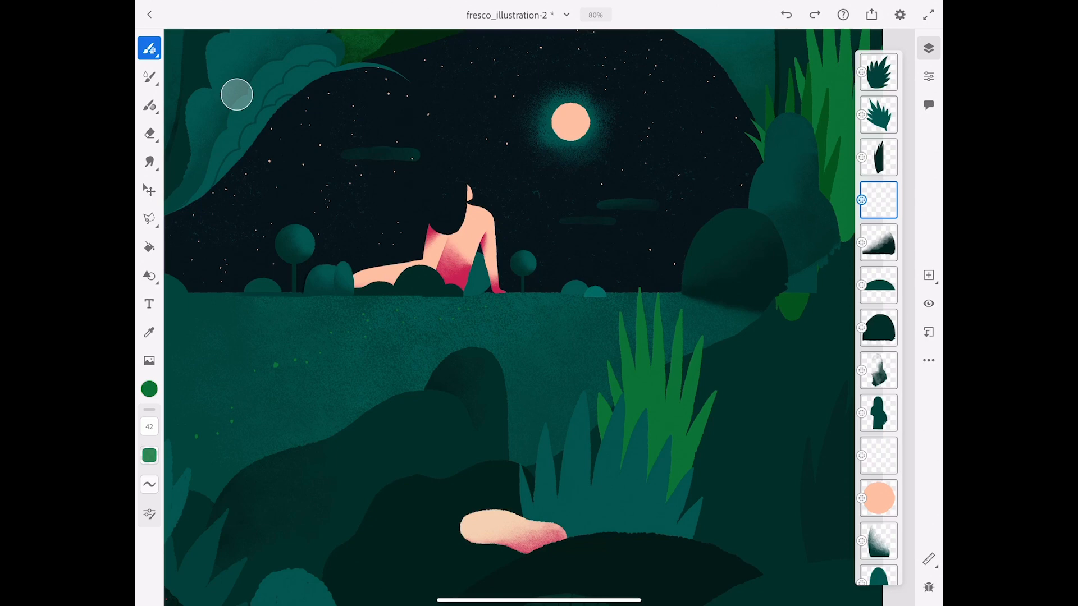
{"action": "left_click_drag", "start_coordinate": [481, 371], "coordinate": [471, 471]}
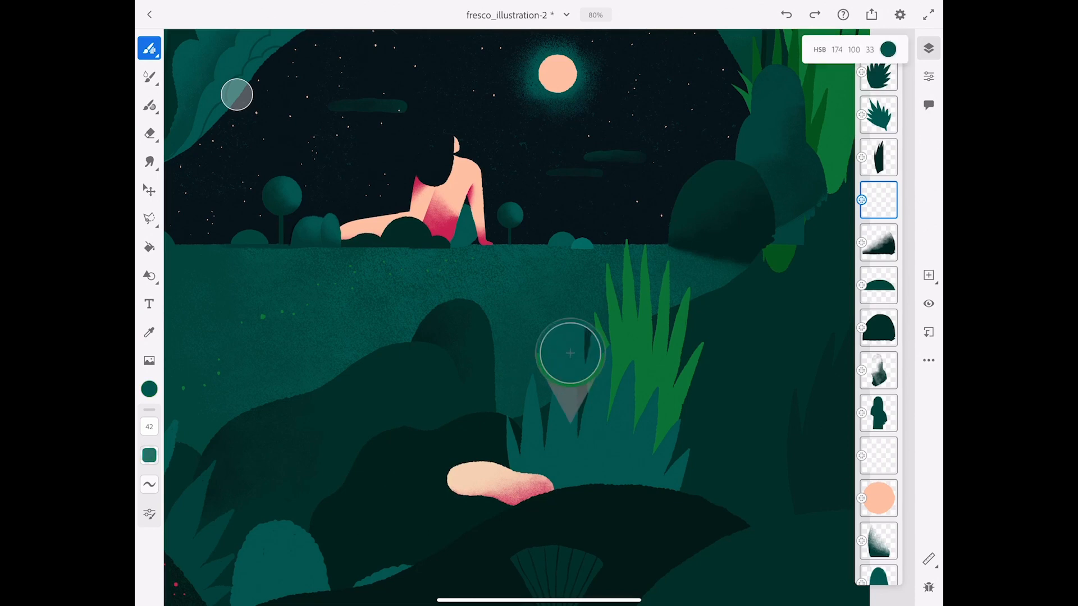
{"action": "left_click", "coordinate": [569, 353]}
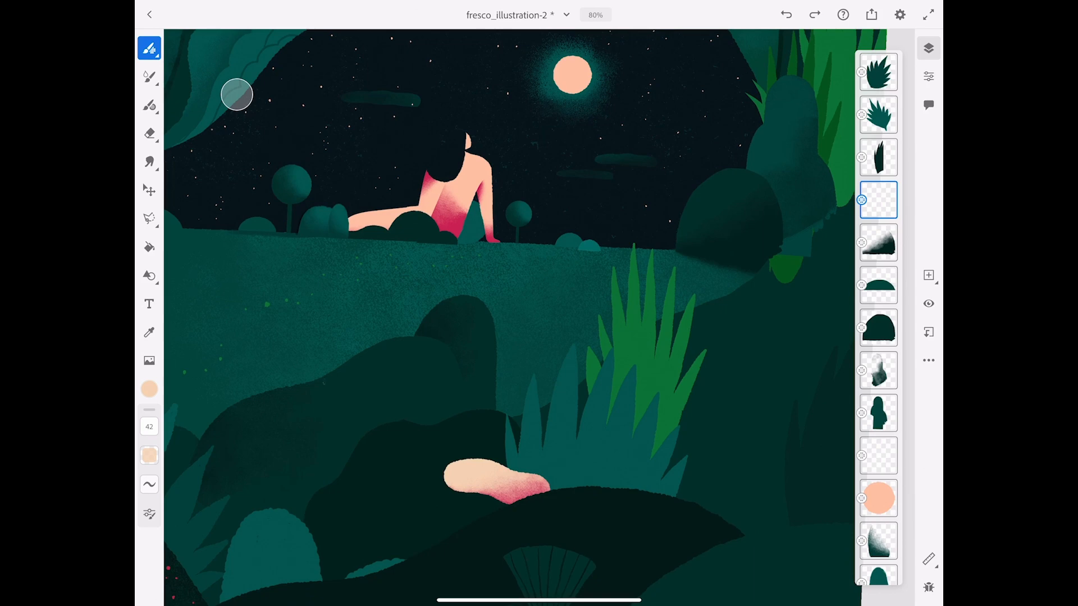
Paint peach and dark teal trial stripes on the grass.
{"action": "left_click_drag", "start_coordinate": [322, 296], "coordinate": [322, 382]}
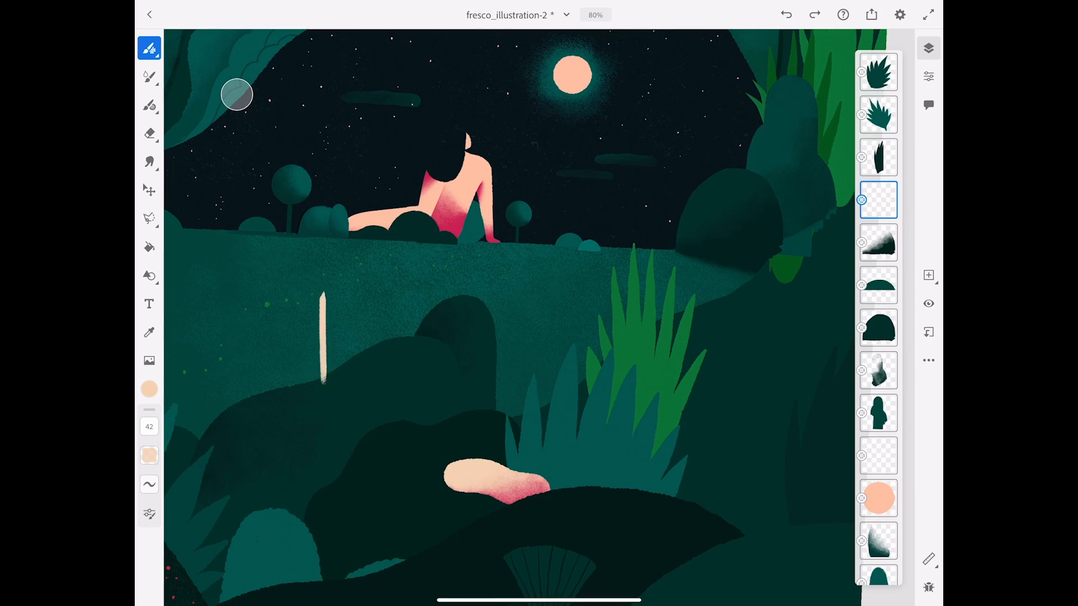
{"action": "left_click", "coordinate": [878, 200]}
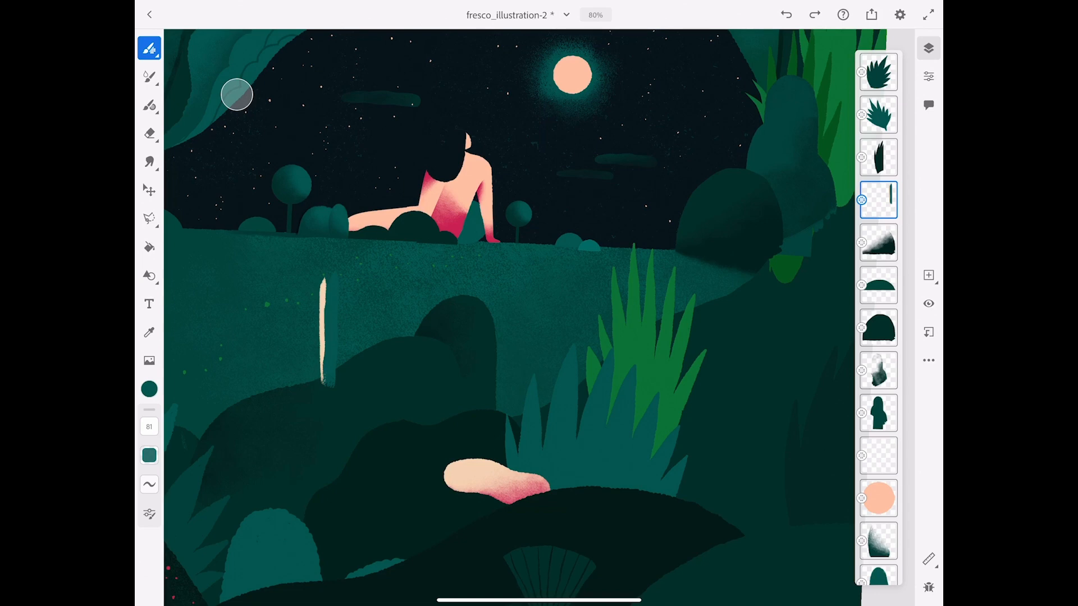
{"action": "left_click", "coordinate": [473, 392]}
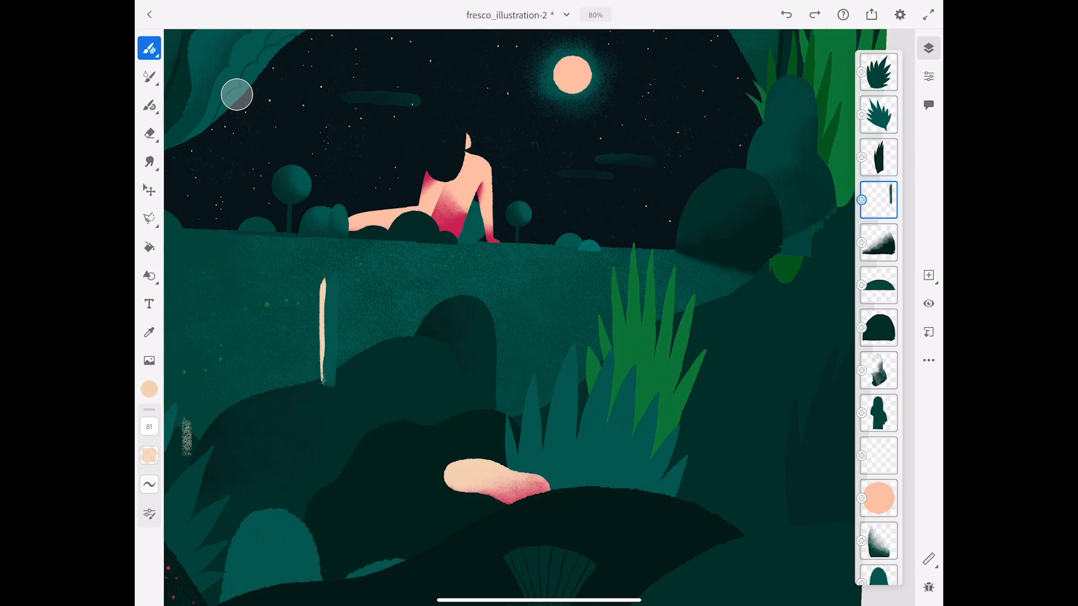
Sample the peach and teal stripes together with the Multiple colors eyedropper.
{"action": "left_click", "coordinate": [150, 426]}
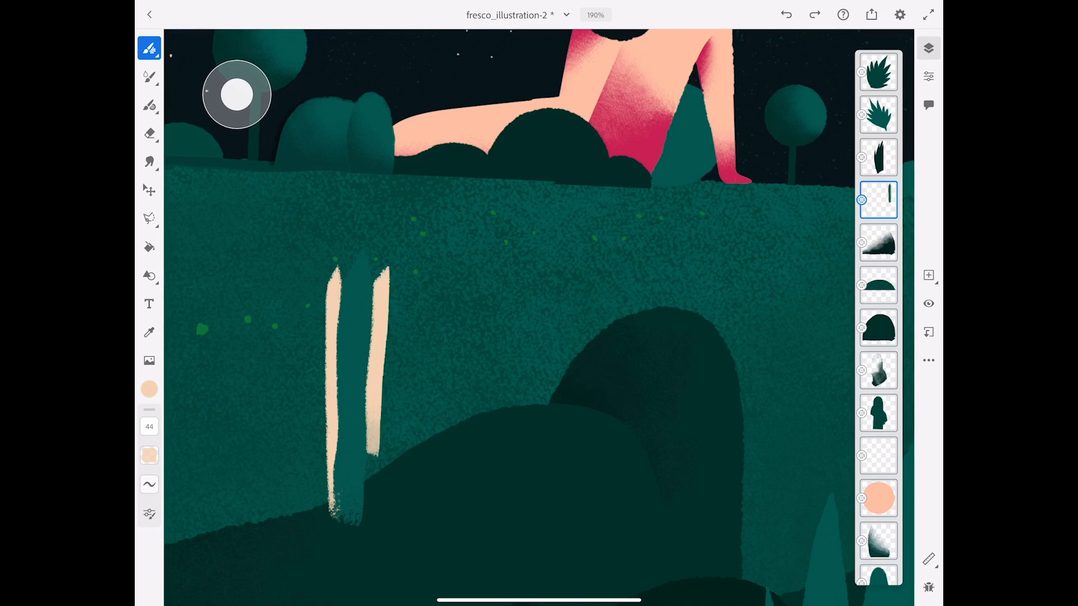
{"action": "left_click", "coordinate": [355, 328]}
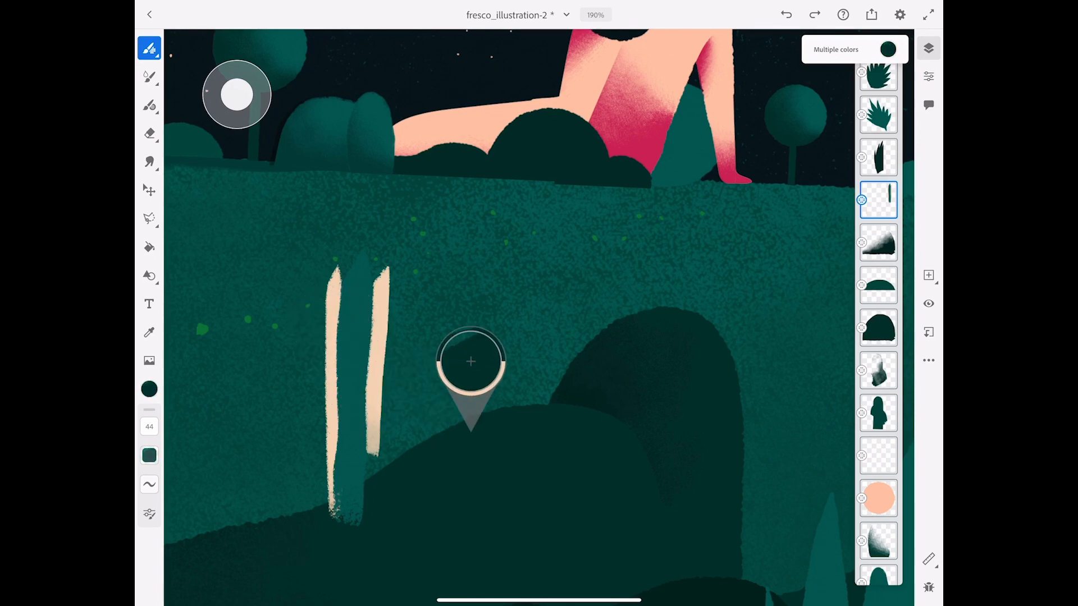
{"action": "left_click_drag", "start_coordinate": [471, 361], "coordinate": [352, 346]}
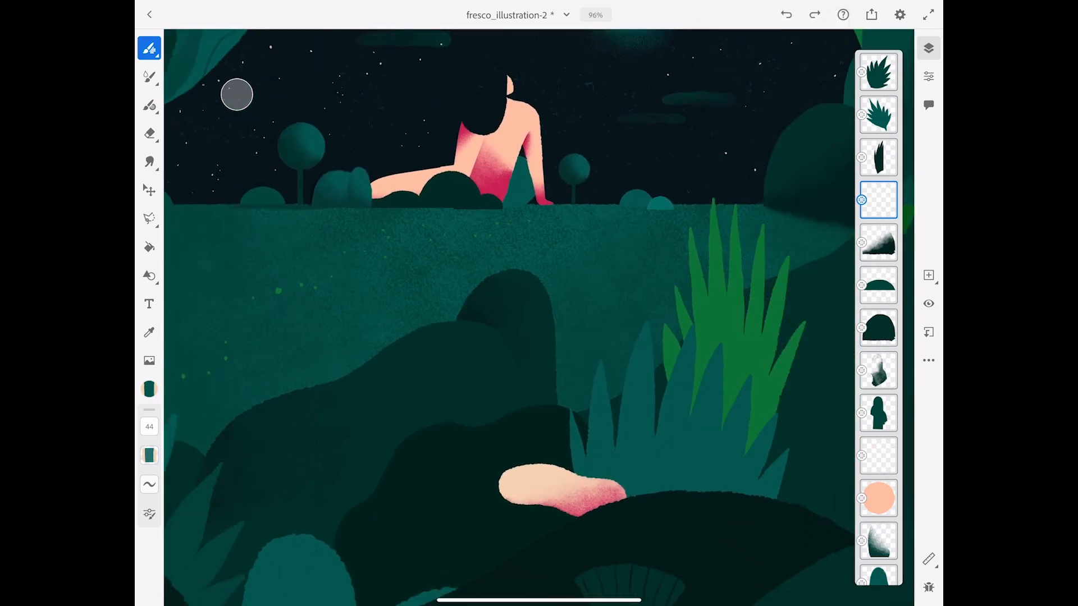
Paint curved teal-and-peach striped grass blades, enlarging the brush to size 82.
{"action": "scroll", "scroll_direction": "down", "scroll_amount": 3}
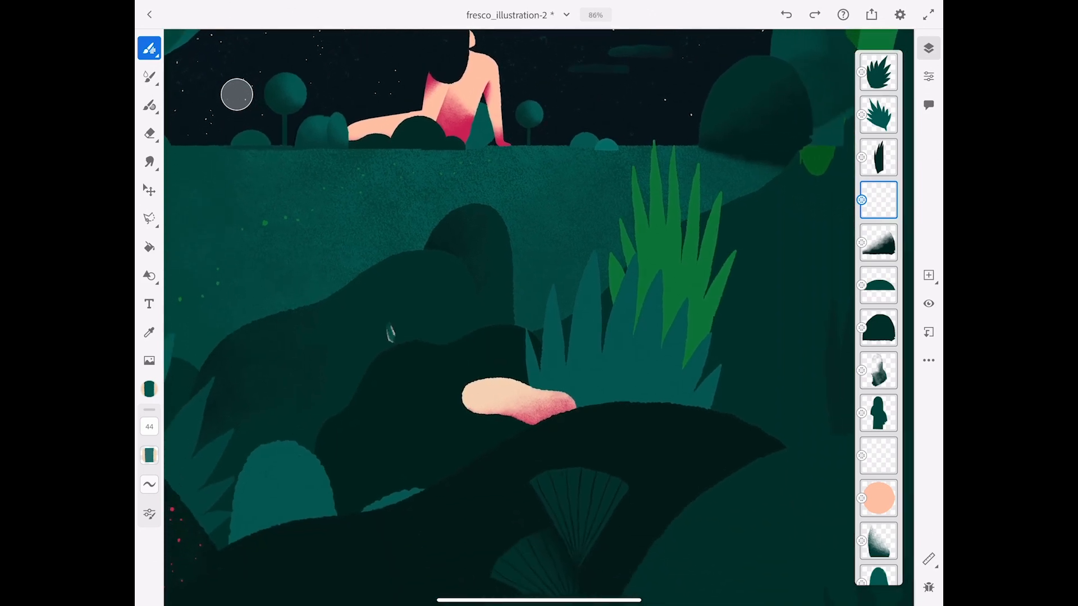
{"action": "left_click_drag", "start_coordinate": [389, 333], "coordinate": [451, 471]}
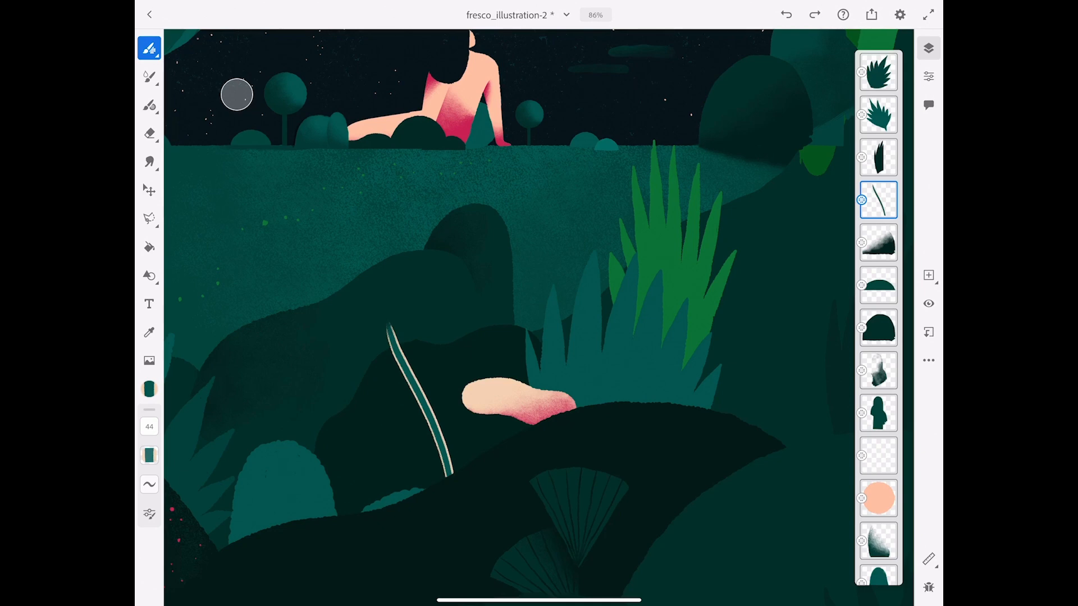
{"action": "left_click_drag", "start_coordinate": [441, 309], "coordinate": [446, 474]}
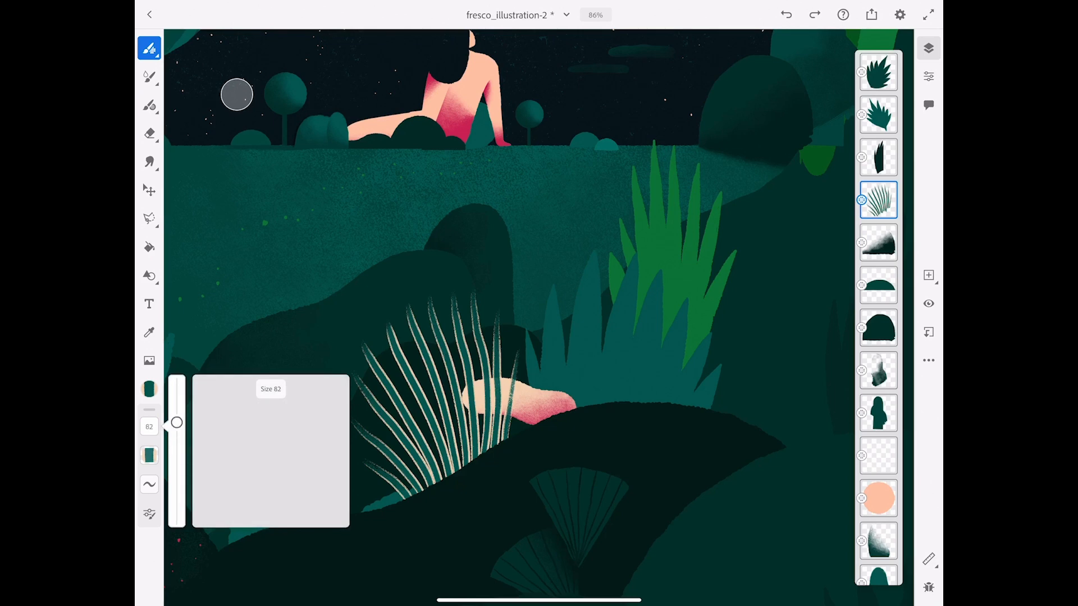
{"action": "left_click_drag", "start_coordinate": [550, 275], "coordinate": [570, 399]}
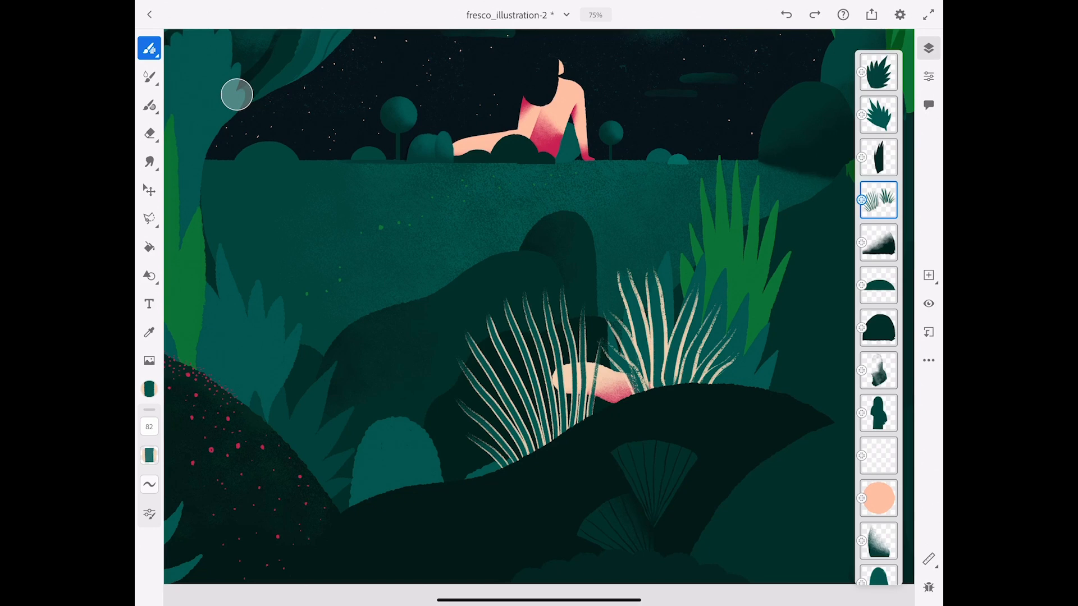
{"action": "left_click", "coordinate": [148, 514]}
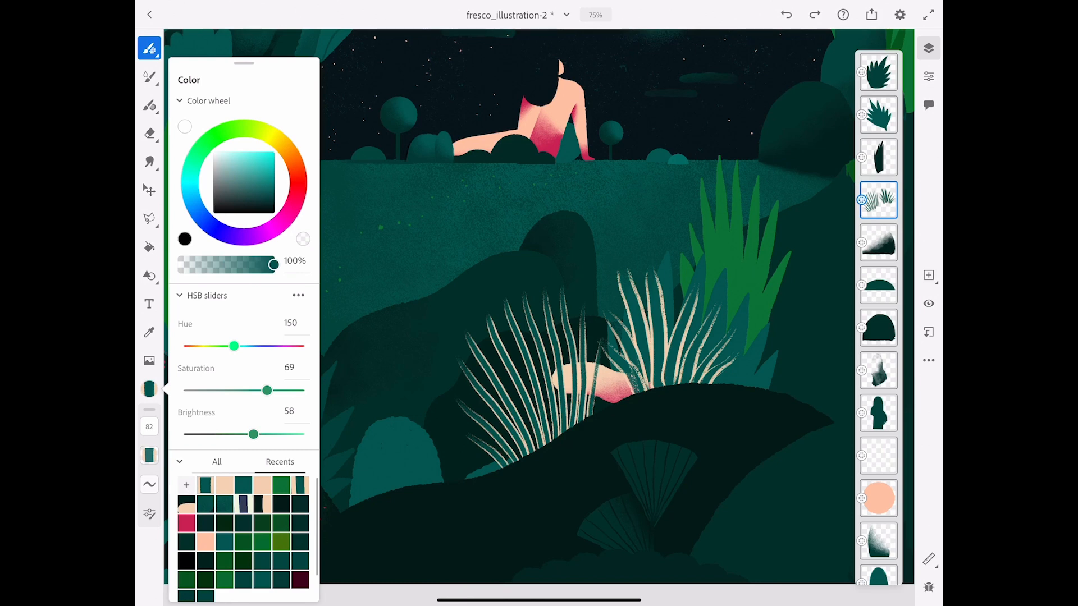
Shift the brush hue to blue and paint striped clumps at left and right.
{"action": "left_click_drag", "start_coordinate": [234, 346], "coordinate": [254, 346]}
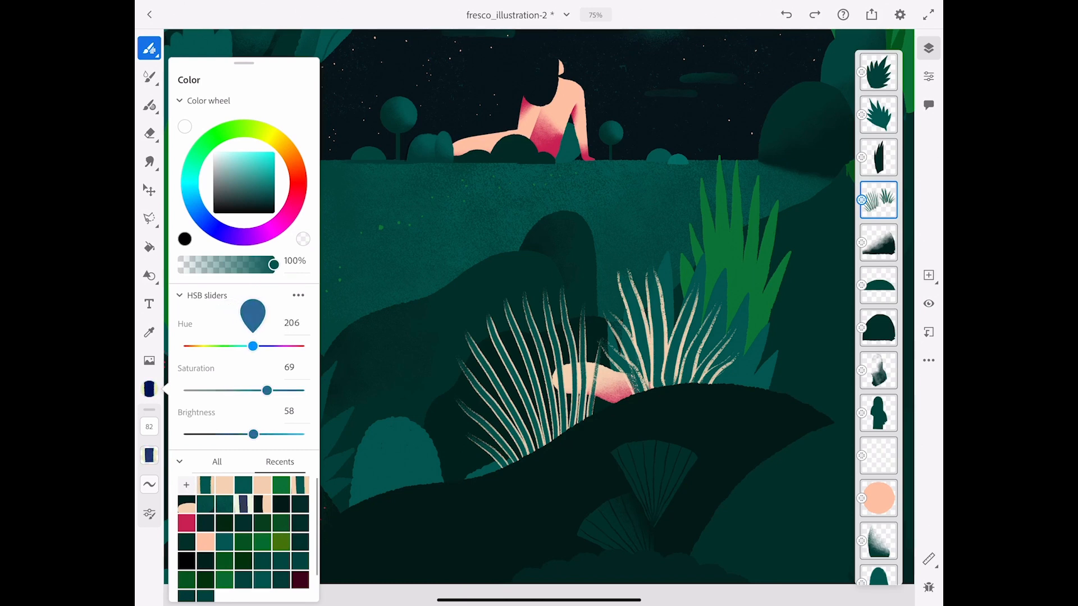
{"action": "left_click_drag", "start_coordinate": [254, 345], "coordinate": [223, 346]}
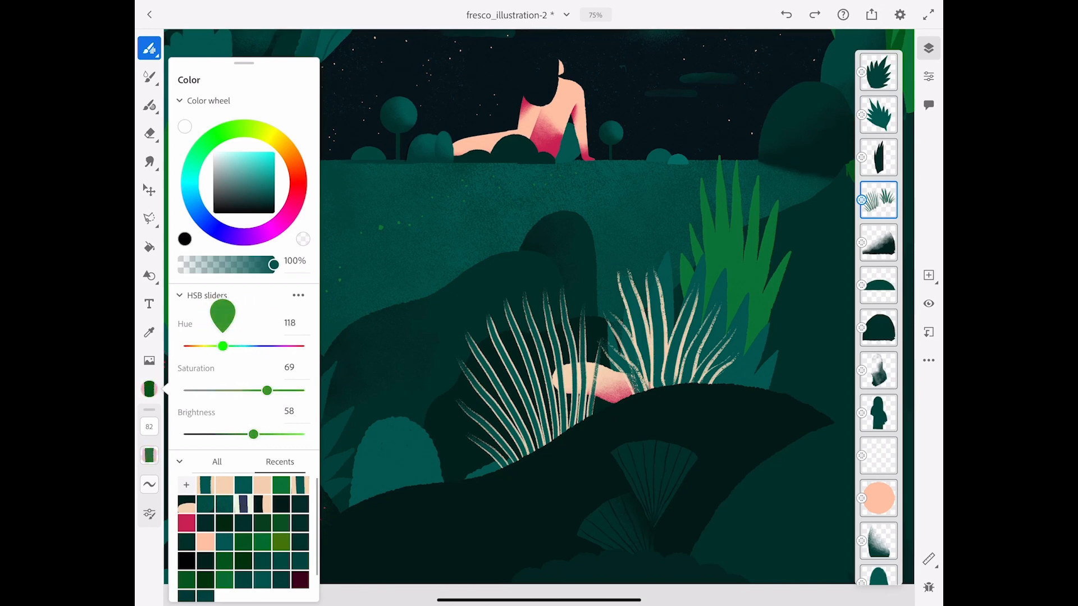
{"action": "left_click_drag", "start_coordinate": [222, 346], "coordinate": [241, 346]}
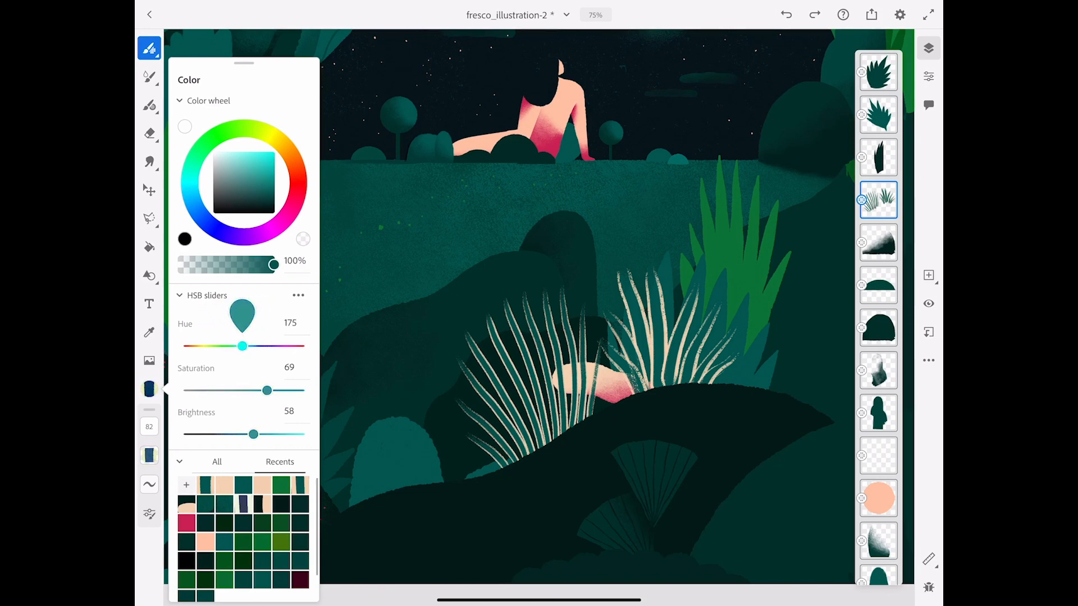
{"action": "left_click_drag", "start_coordinate": [242, 346], "coordinate": [254, 346]}
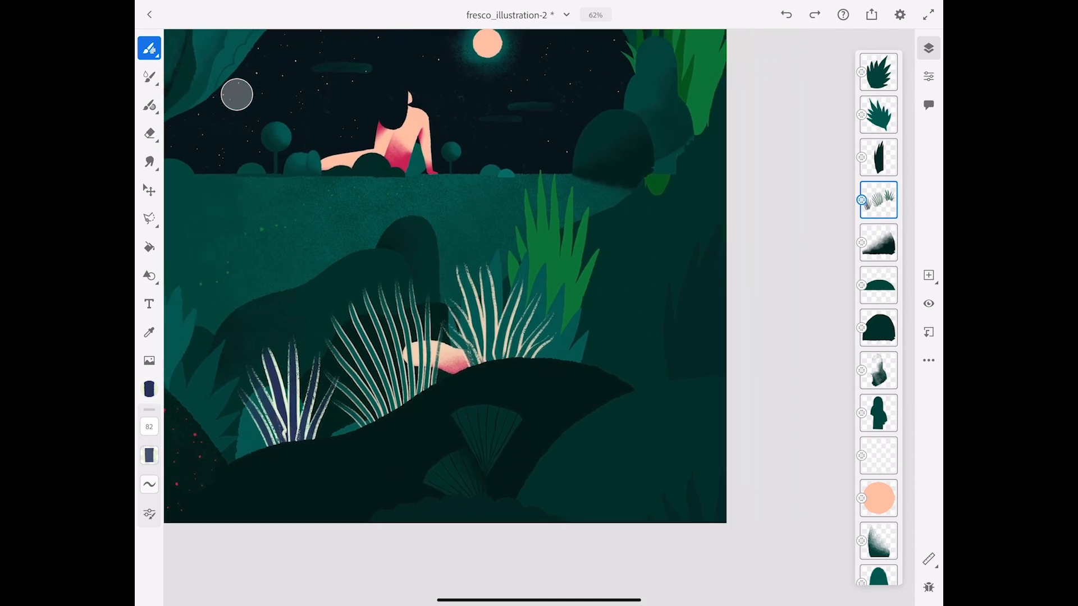
{"action": "left_click_drag", "start_coordinate": [588, 288], "coordinate": [595, 358]}
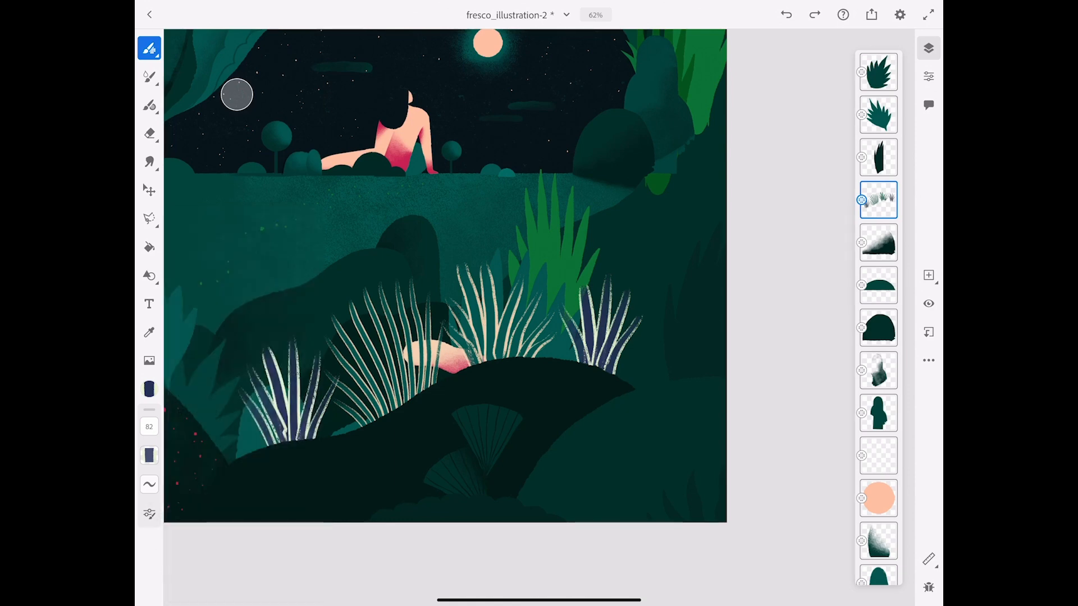
{"action": "left_click_drag", "start_coordinate": [279, 315], "coordinate": [294, 258]}
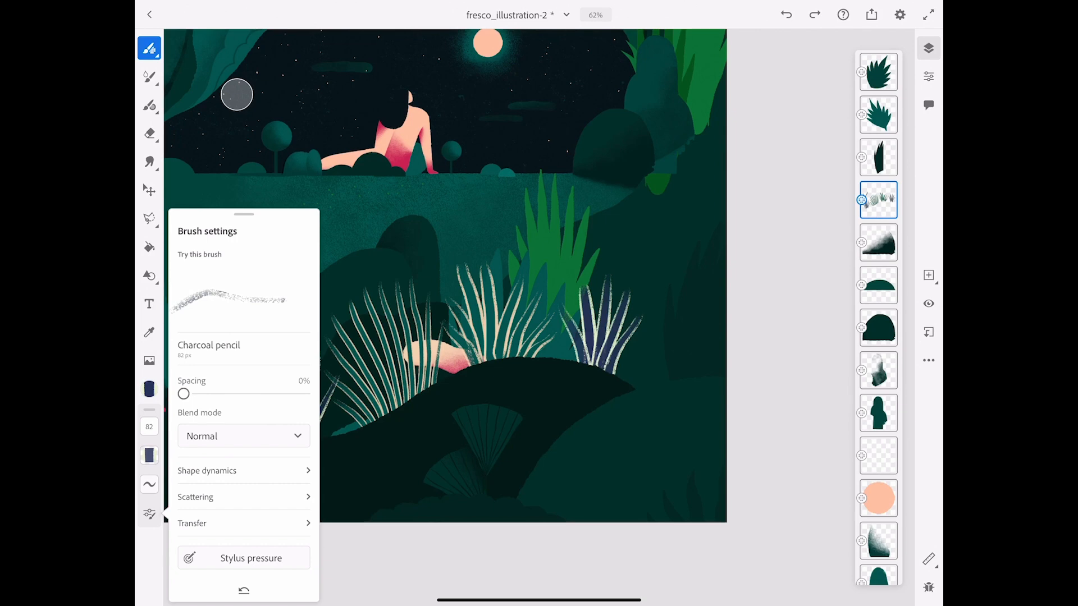
Set brush Spacing to 86% and change the Size jitter Control in Shape dynamics.
{"action": "left_click_drag", "start_coordinate": [183, 393], "coordinate": [232, 393]}
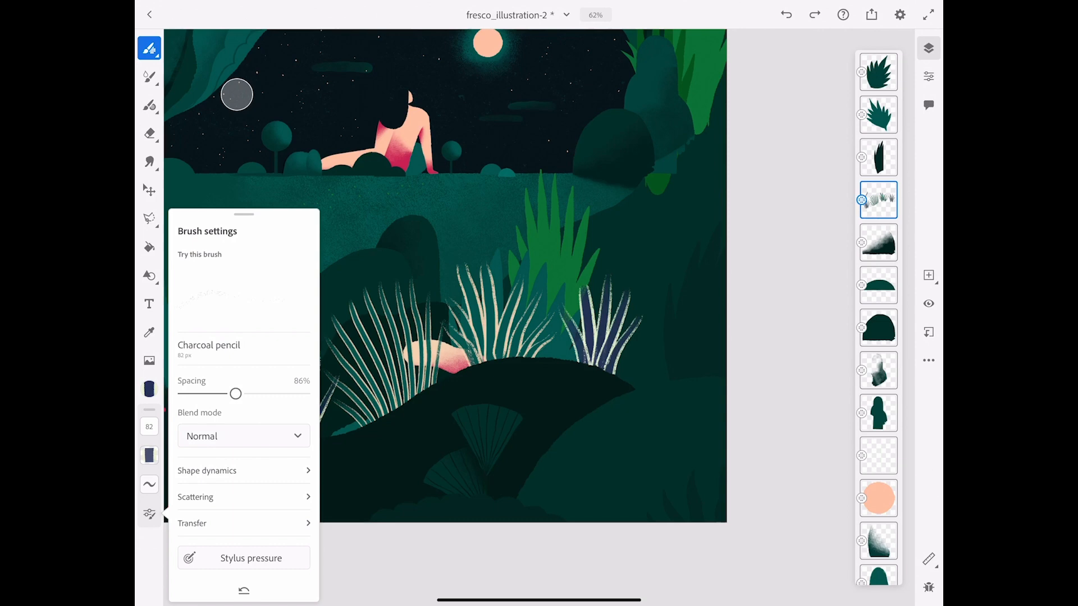
{"action": "left_click", "coordinate": [206, 471]}
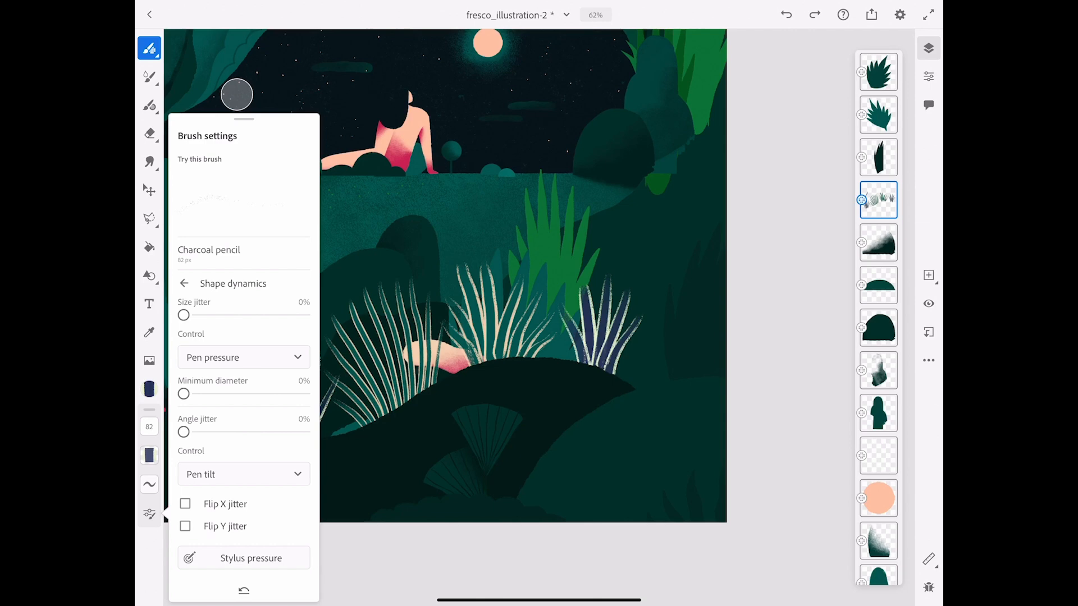
{"action": "left_click", "coordinate": [242, 357]}
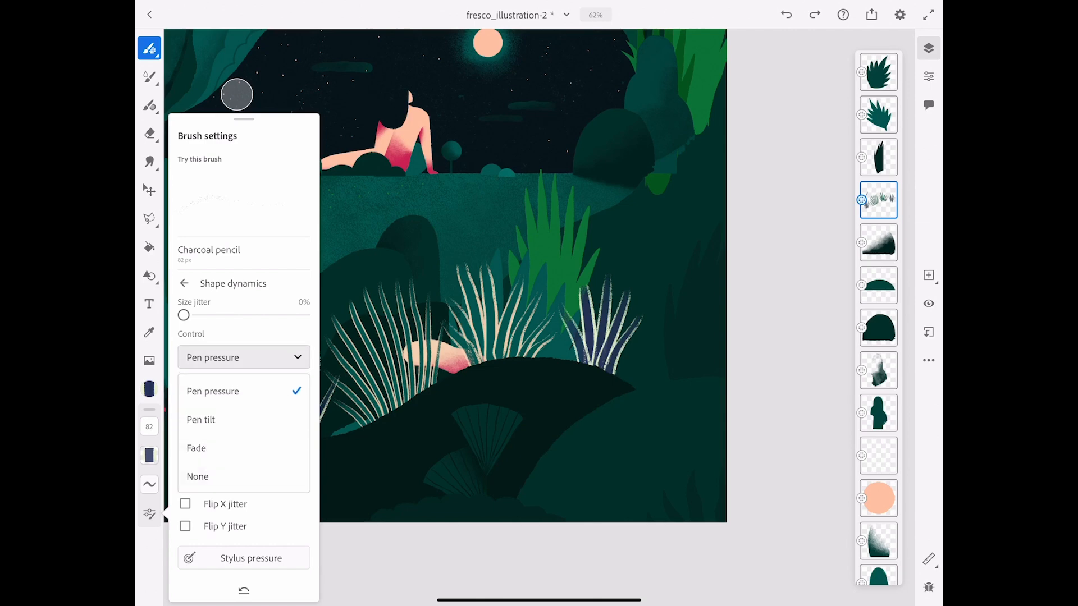
{"action": "left_click", "coordinate": [197, 476]}
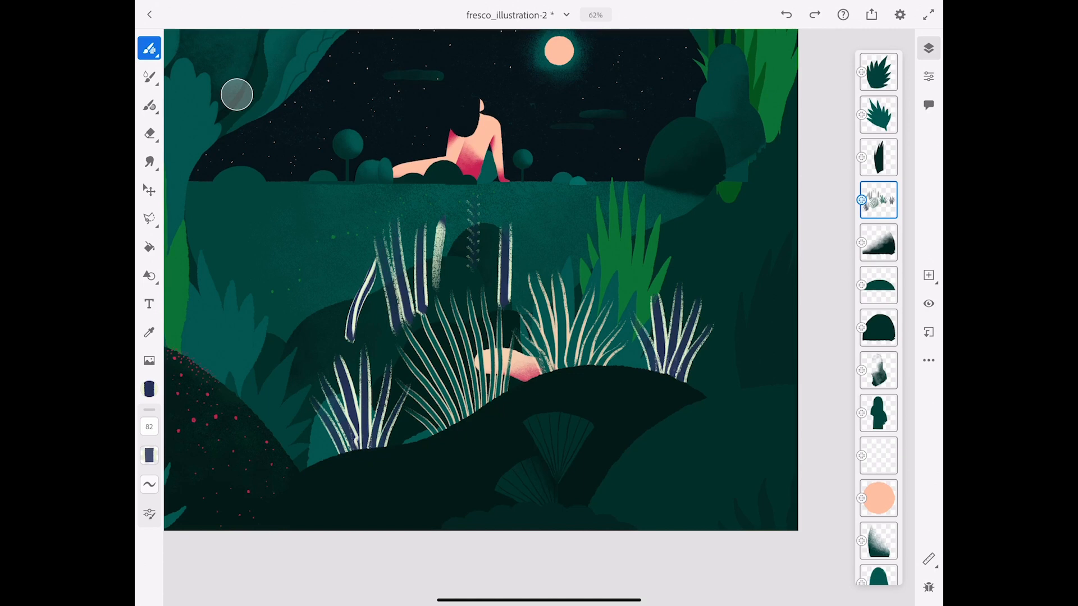
Paint a purple leaf with the live brush, then return to the pixel brush.
{"action": "left_click", "coordinate": [150, 77]}
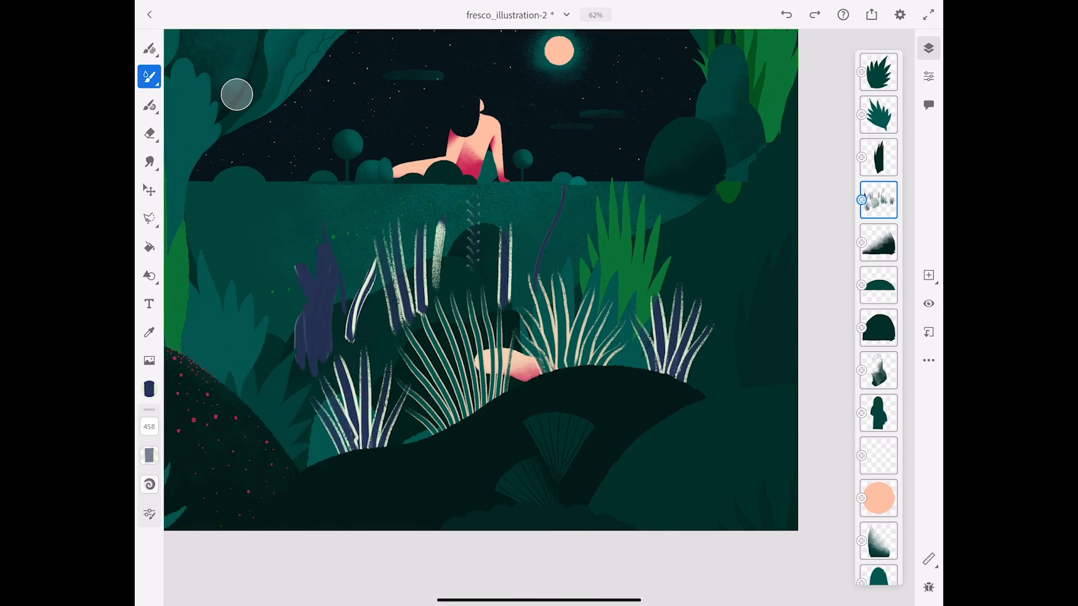
{"action": "left_click", "coordinate": [149, 388]}
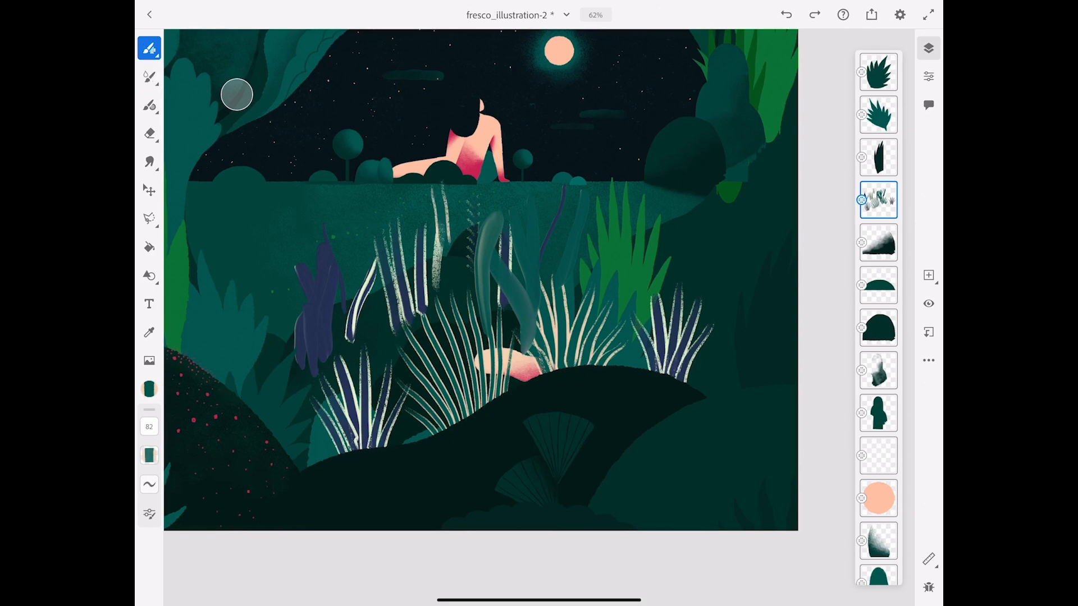
Set Size jitter Control to Pen pressure and paint a fresh striped blade.
{"action": "left_click", "coordinate": [150, 48]}
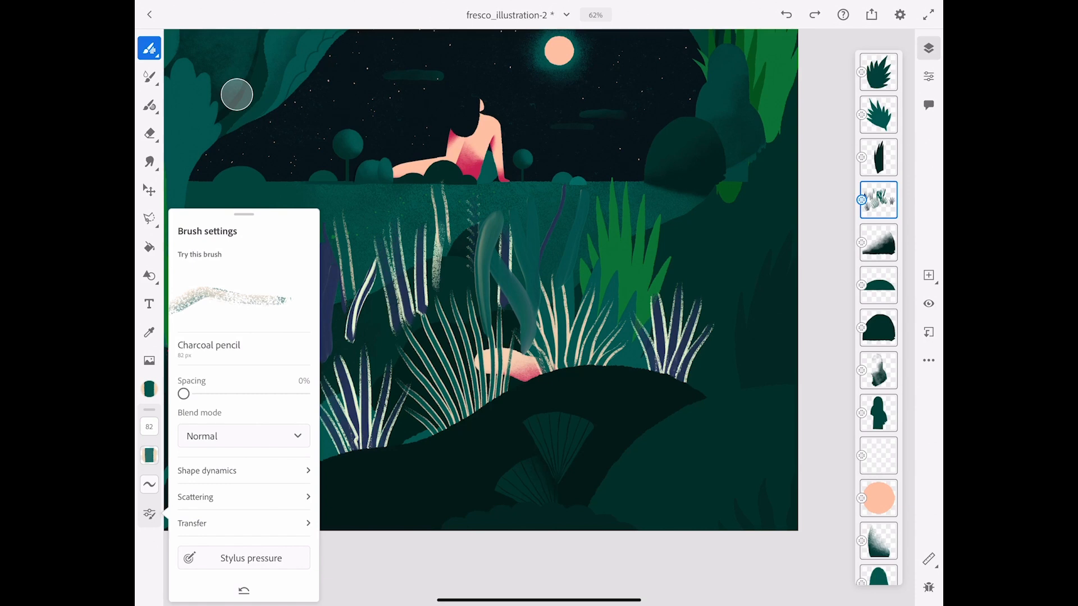
{"action": "left_click", "coordinate": [207, 471]}
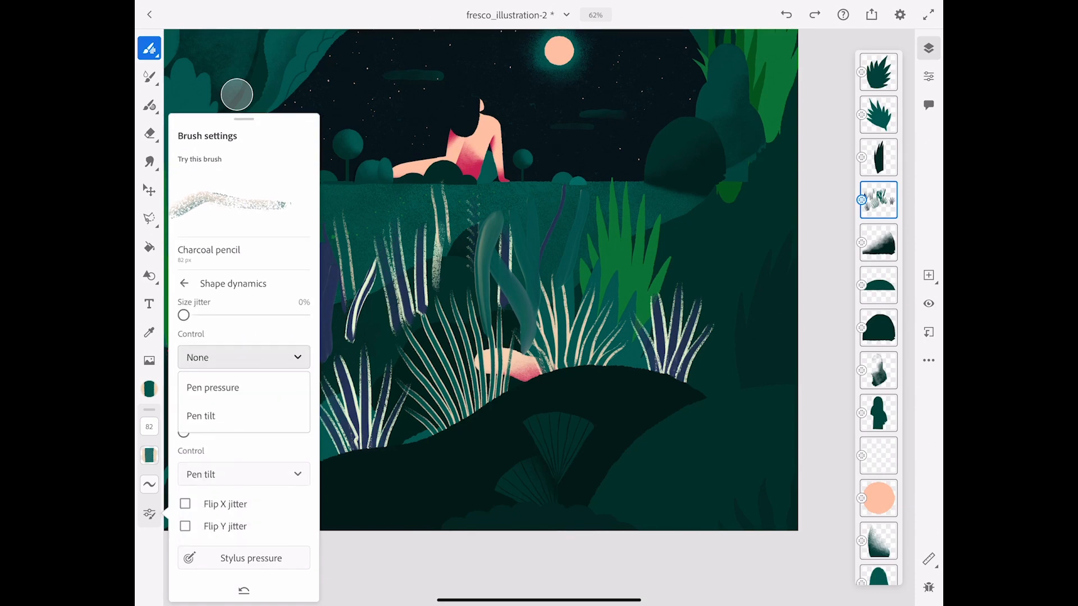
{"action": "left_click", "coordinate": [212, 386]}
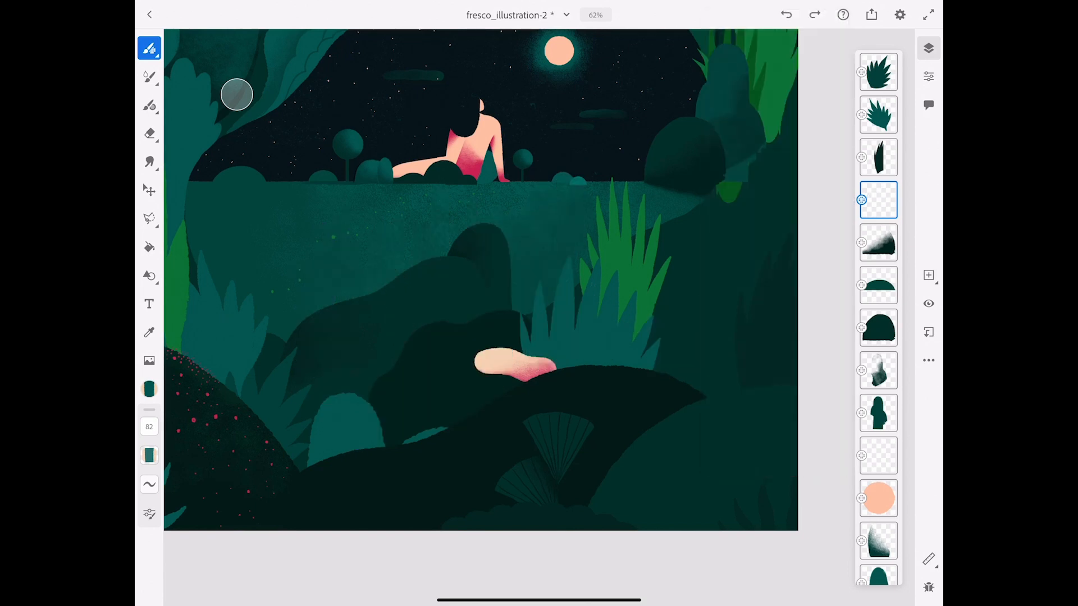
{"action": "left_click_drag", "start_coordinate": [395, 314], "coordinate": [433, 430]}
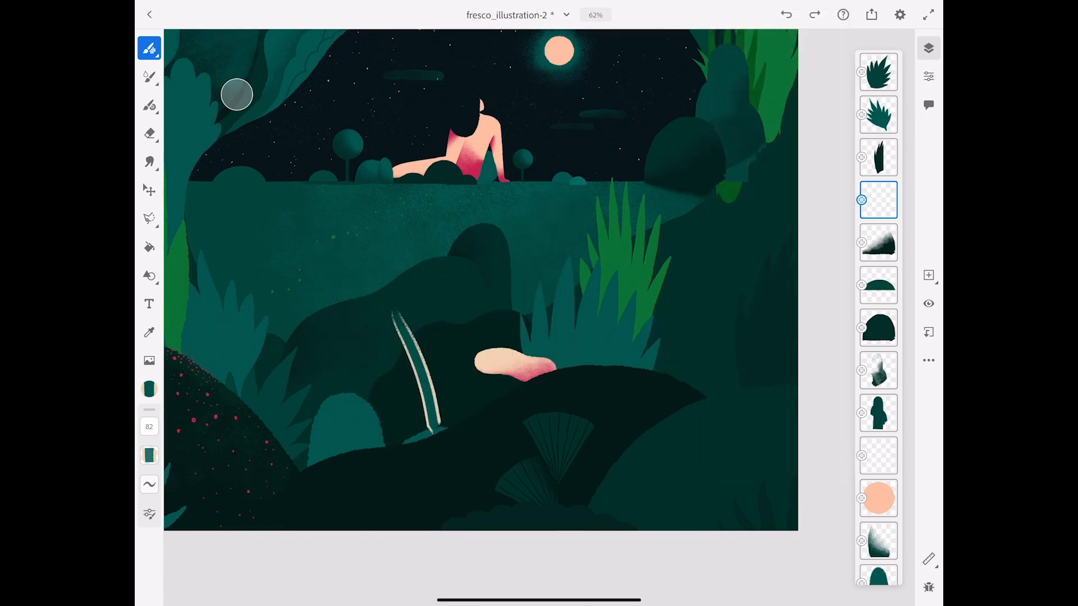